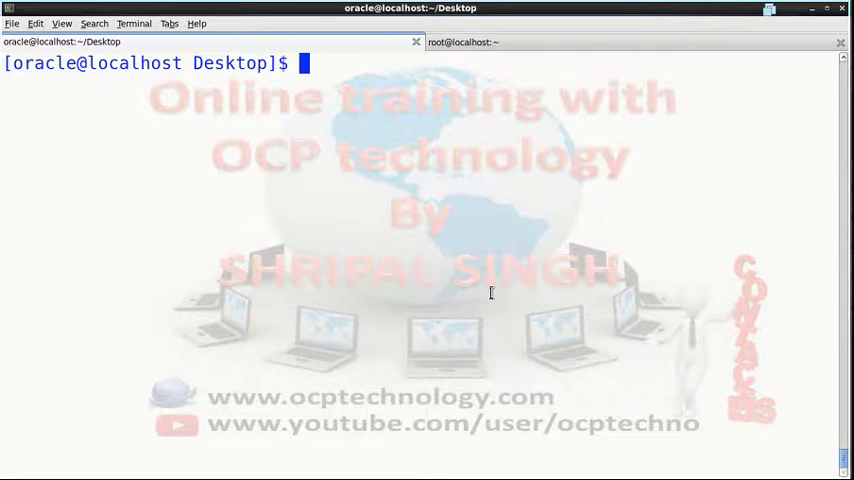
mouse_move(420, 194)
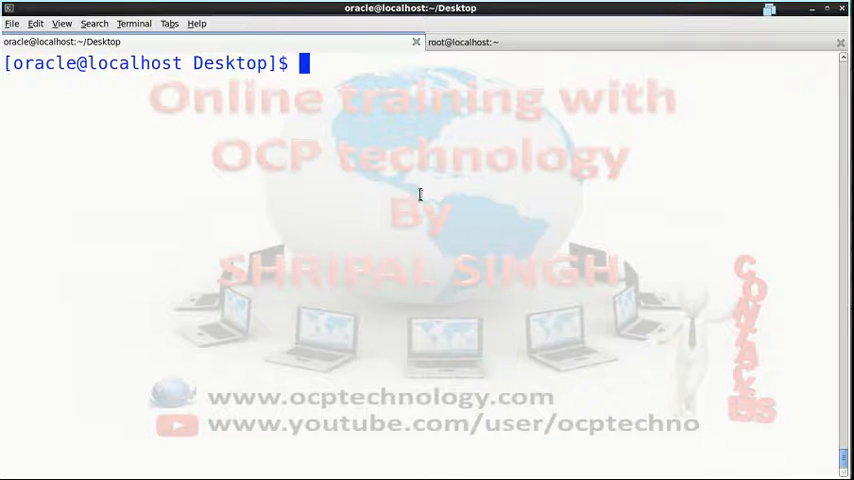
- Connect with sqlplus / as sysdba and run startup until the database is opened
text(sqlplus)
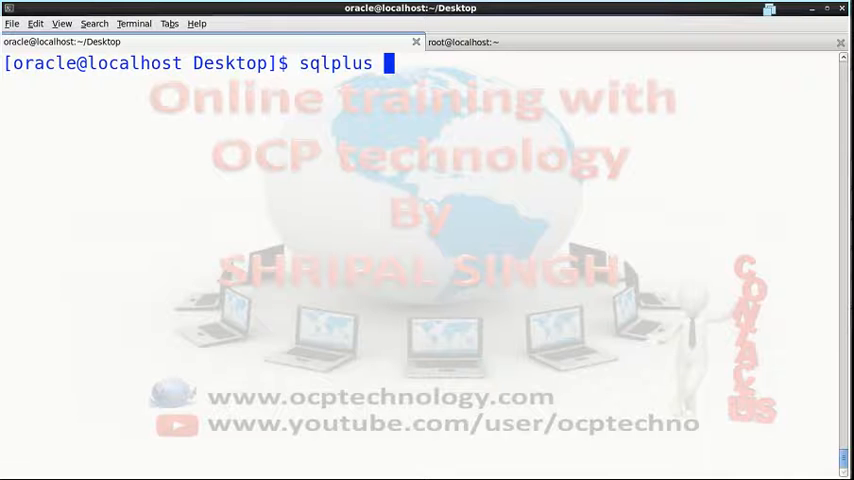
text(/ as sysdba)
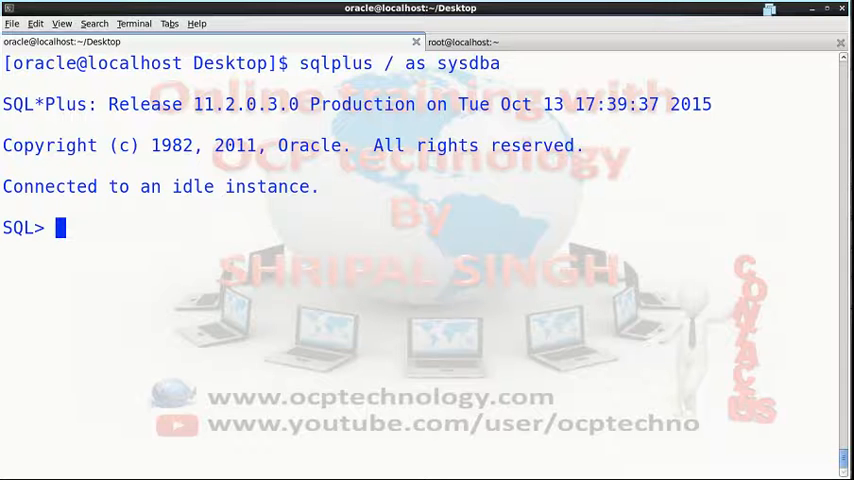
text(startup)
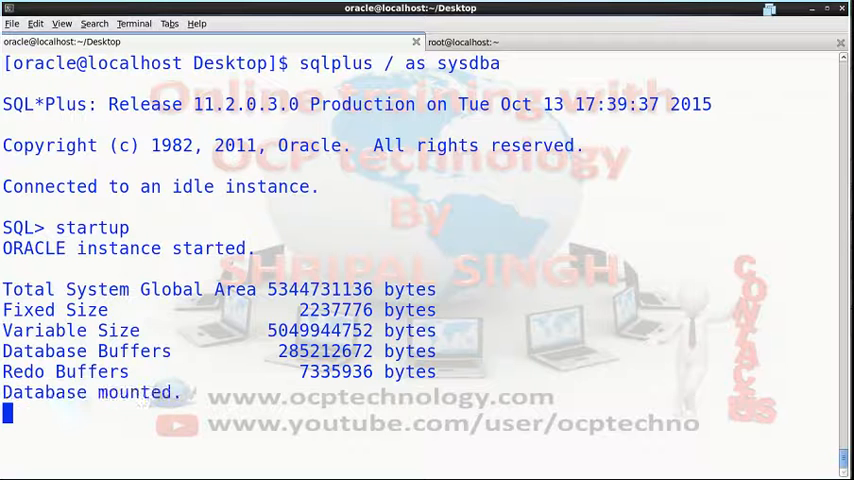
key(Return)
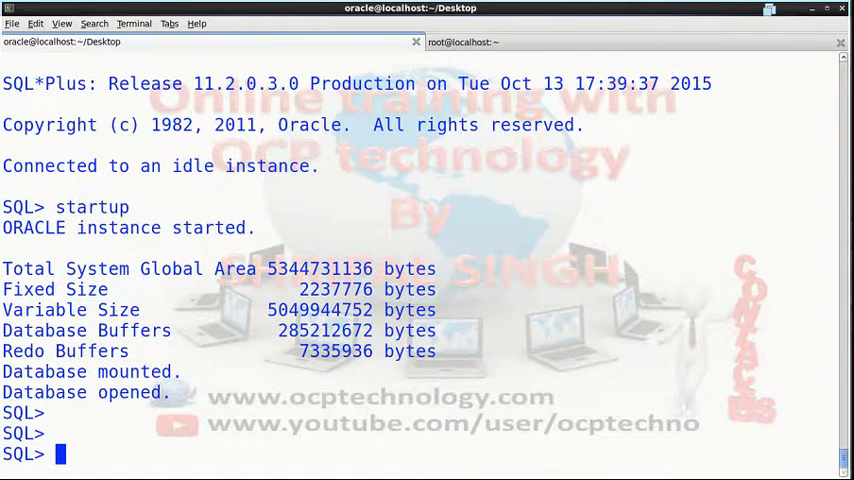
- Run archive log list to confirm archive mode with automatic archival enabled
text(archiv)
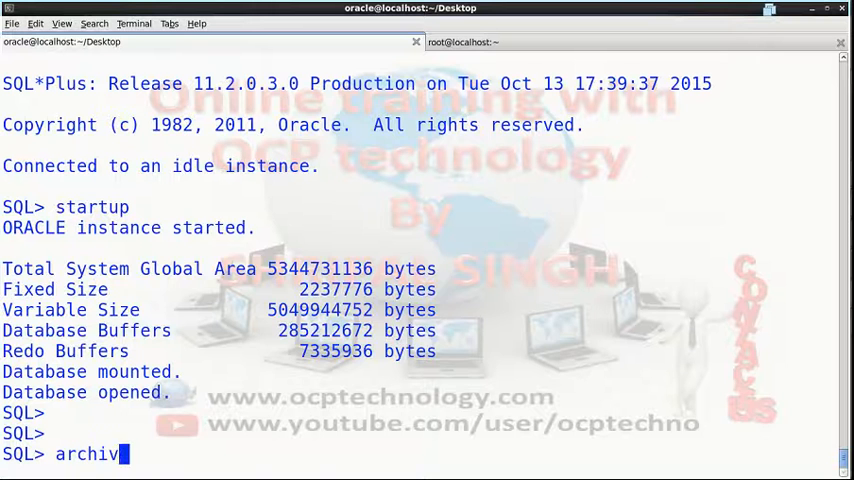
text(e log list)
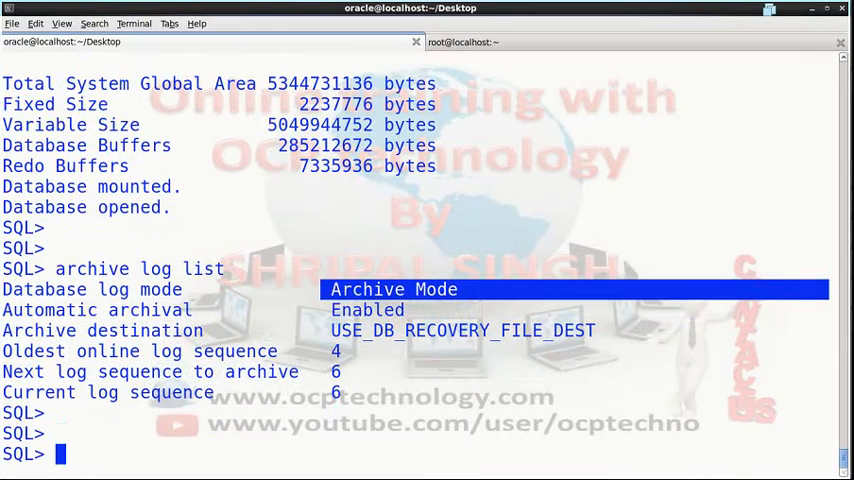
- Query select log_mode from v$database; and confirm it returns ARCHIVELOG
text(select lo)
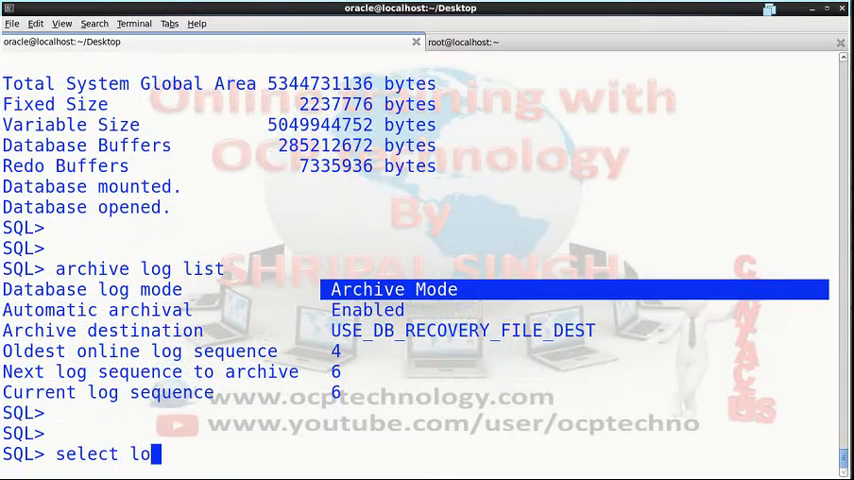
text(g_mo)
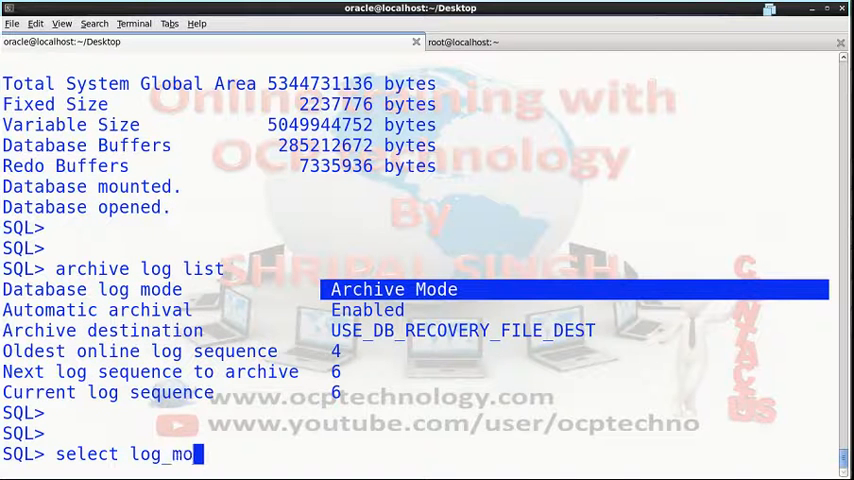
text(de from v$)
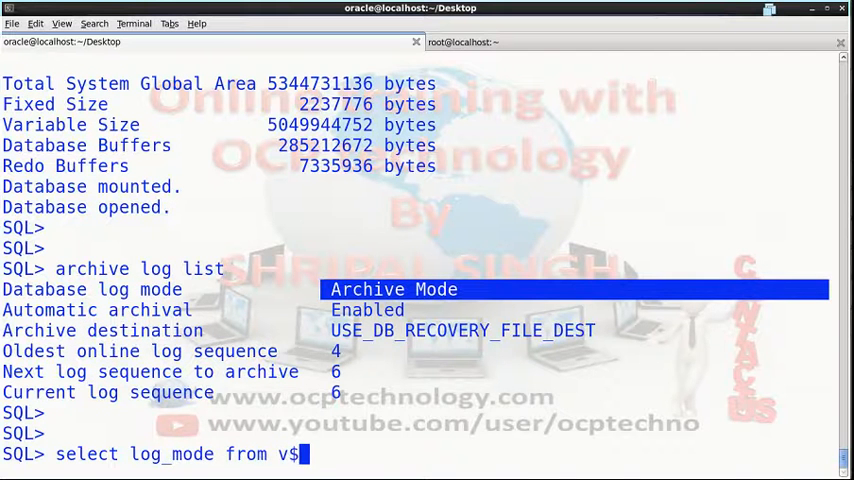
text(database;)
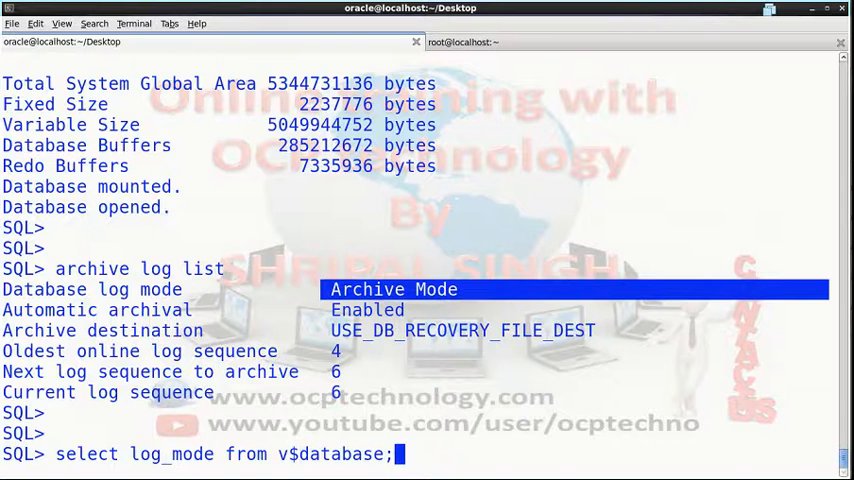
key(Return)
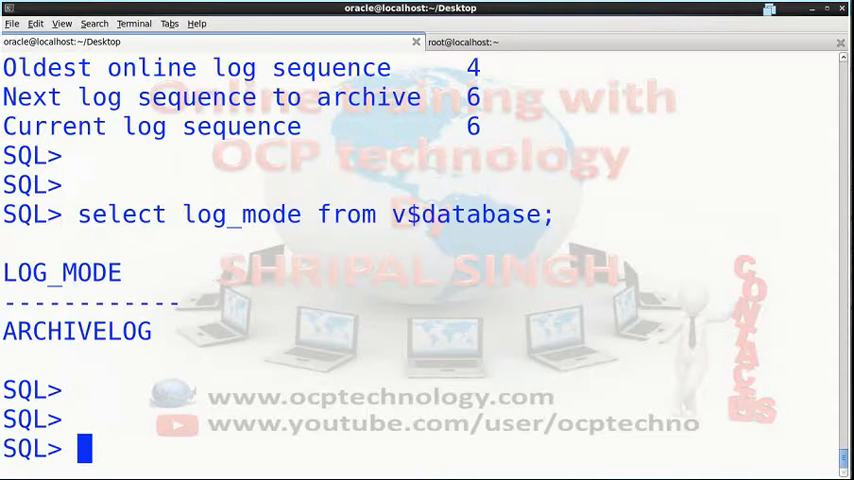
- Show parameter db_recovery_file_dest: /u01/app/oracle/fast_recovery_area with 4122M size limit
text(show parameter)
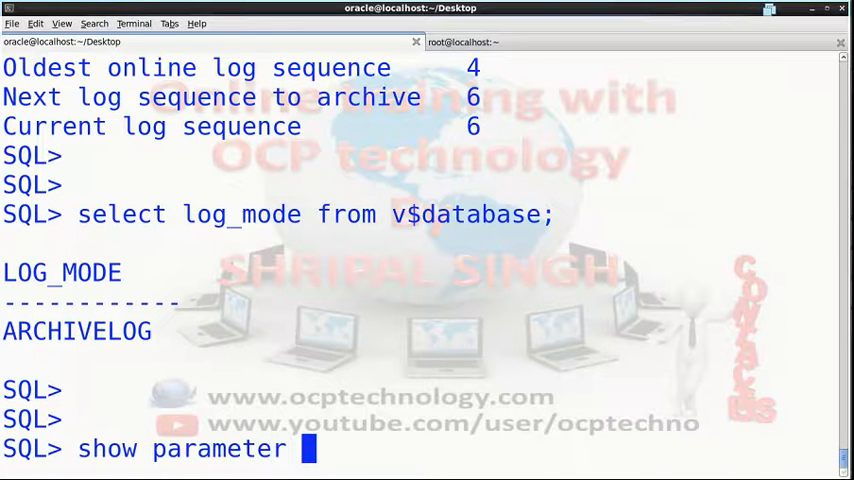
text(db_)
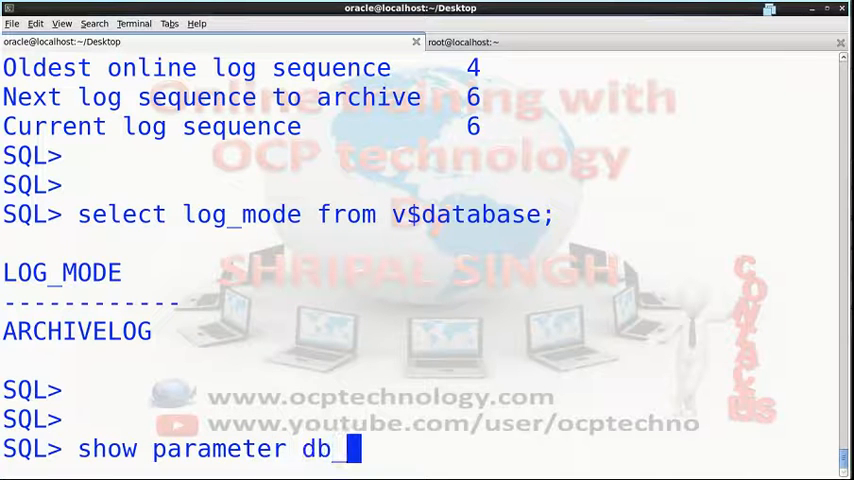
text(recovery)
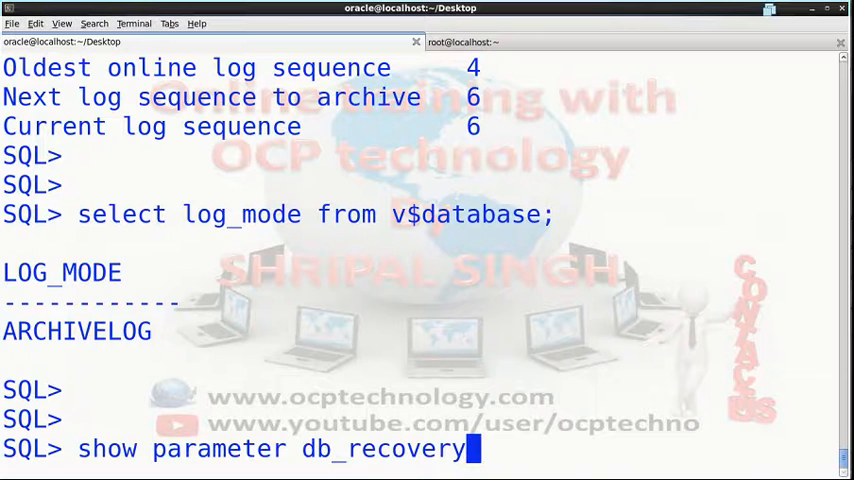
text(_file_d)
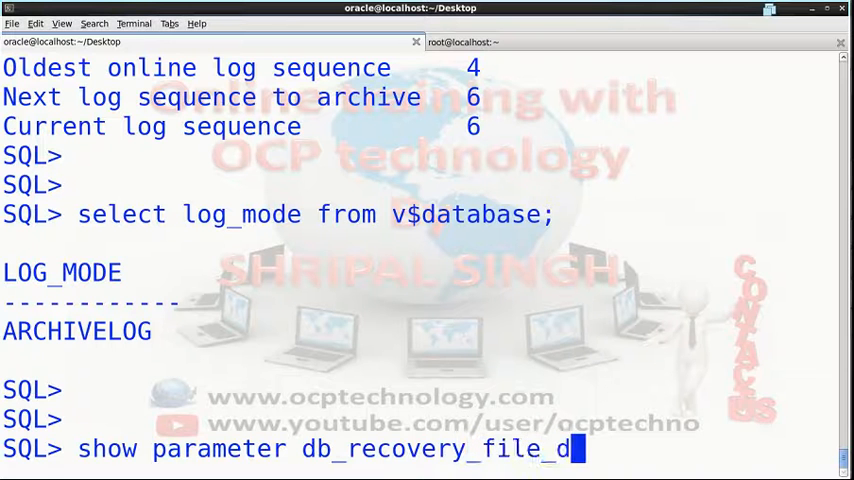
text(est)
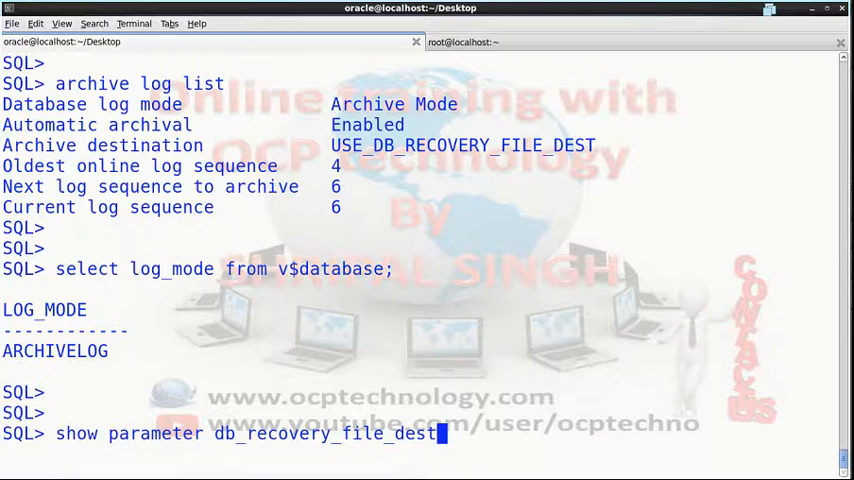
key(Return)
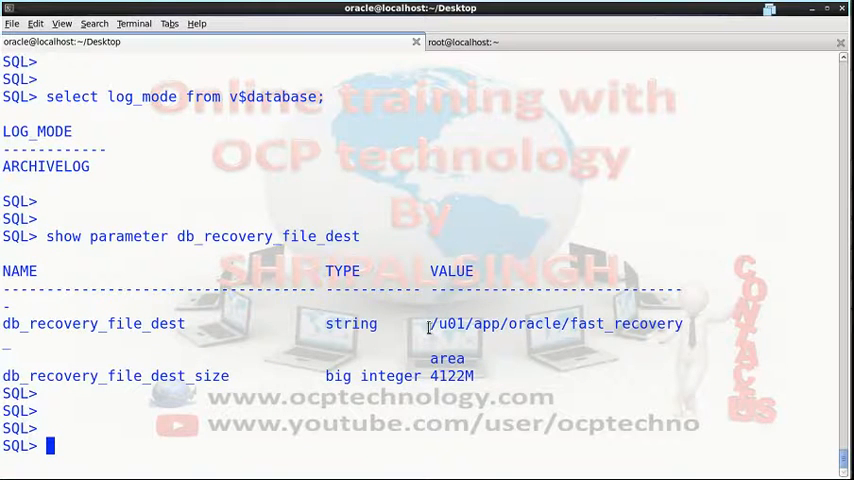
drag(428, 324, 608, 324)
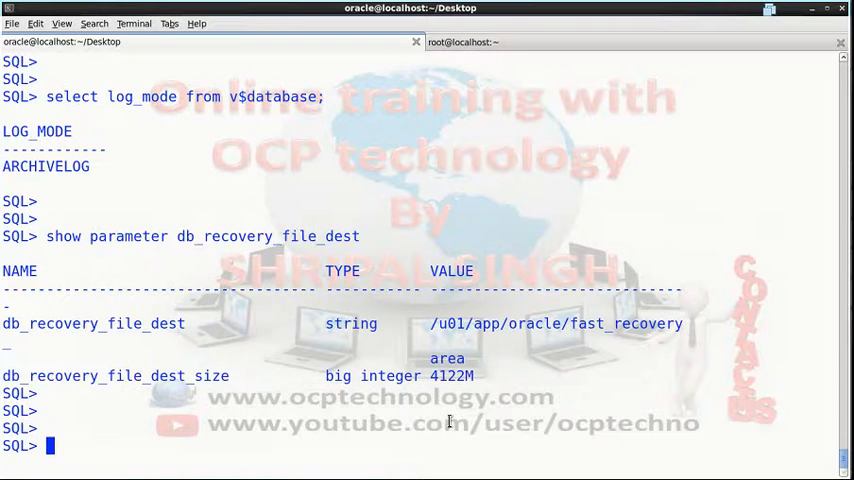
- Leave SQL*Plus with host to reach the operating system shell
key(Return)
text(rman targe)
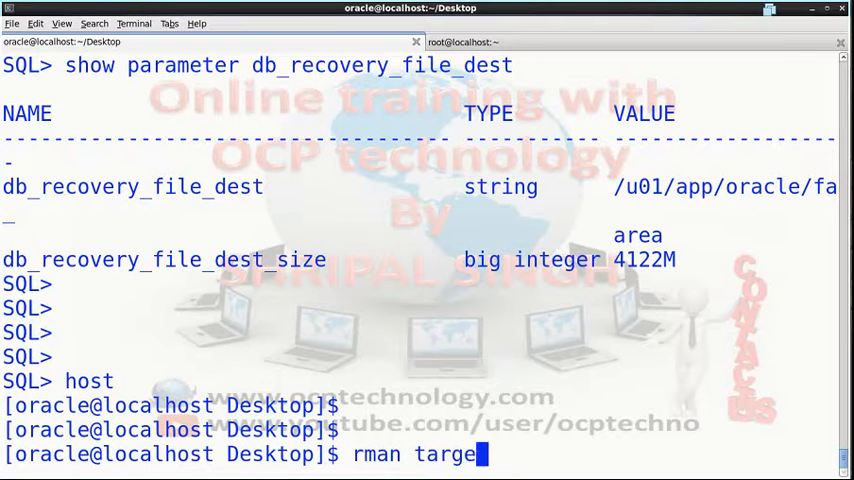
- Run rman target/ to connect RMAN to target database DB11G (DBID 362413800)
text(t/)
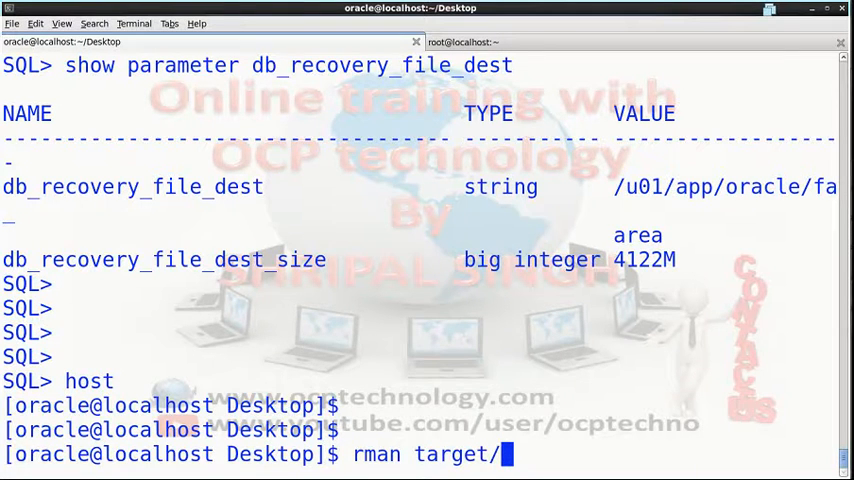
key(Return)
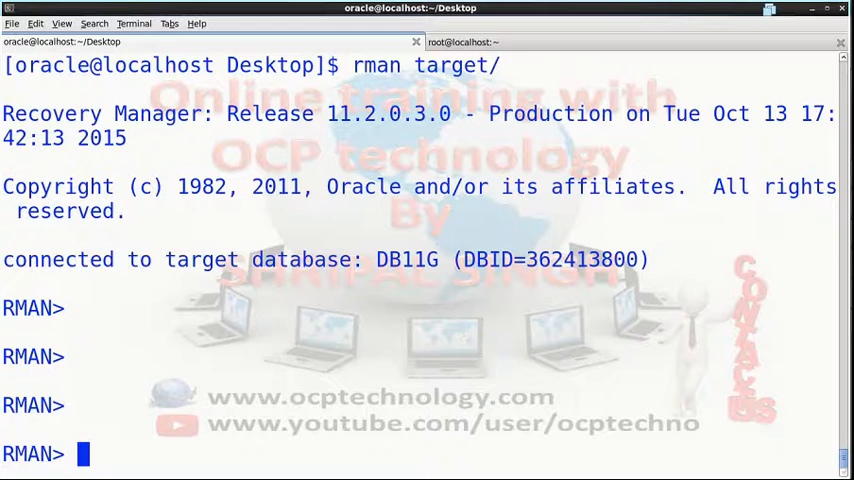
- Run backup database plus archivelog; and watch the first datafile backup set complete
text(backup)
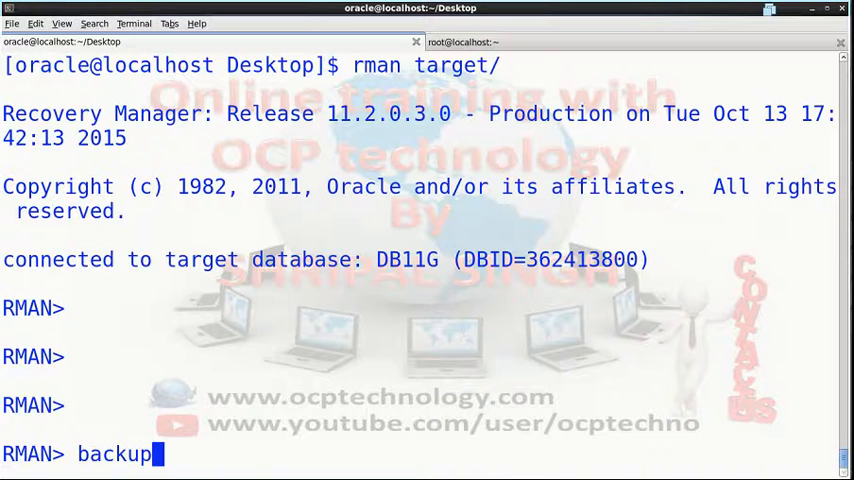
text(database)
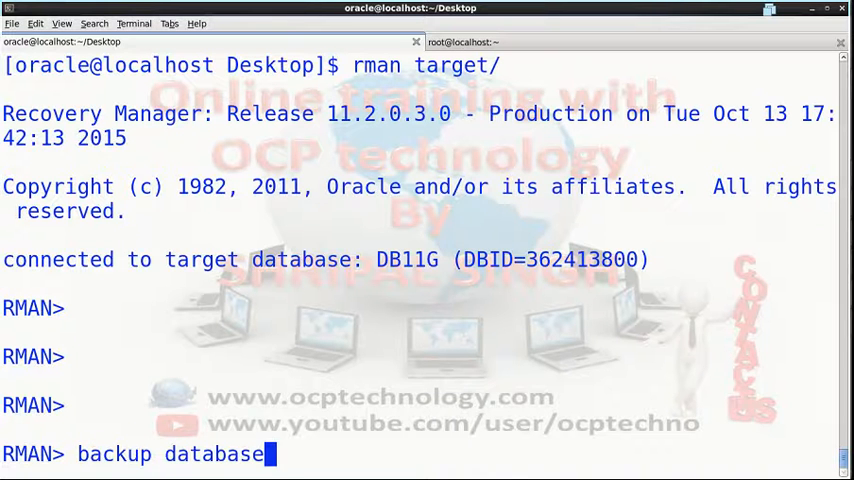
text(plus ar)
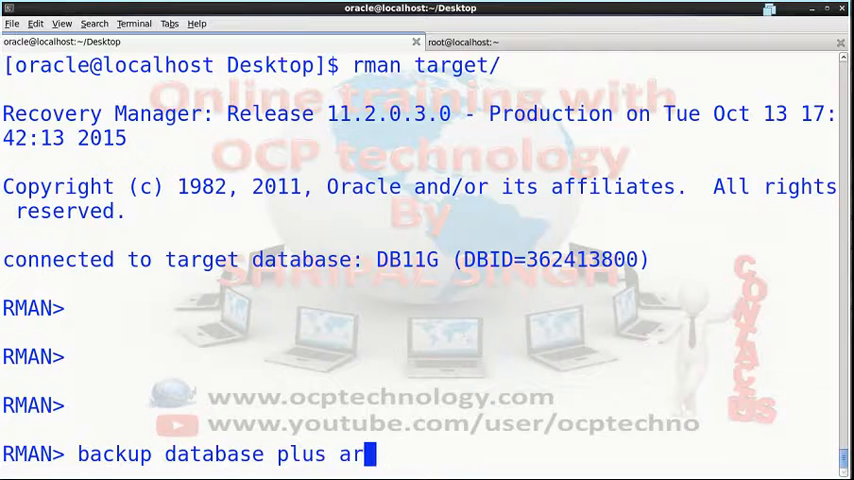
text(chivelog;)
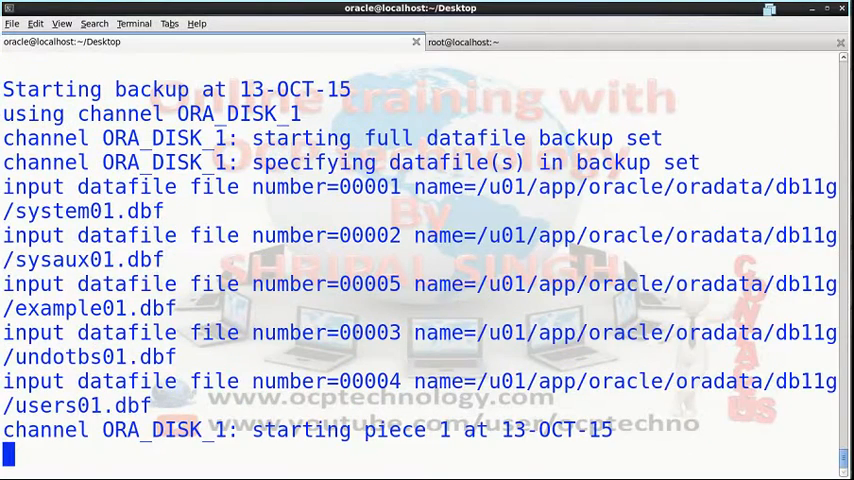
scroll(down, 3)
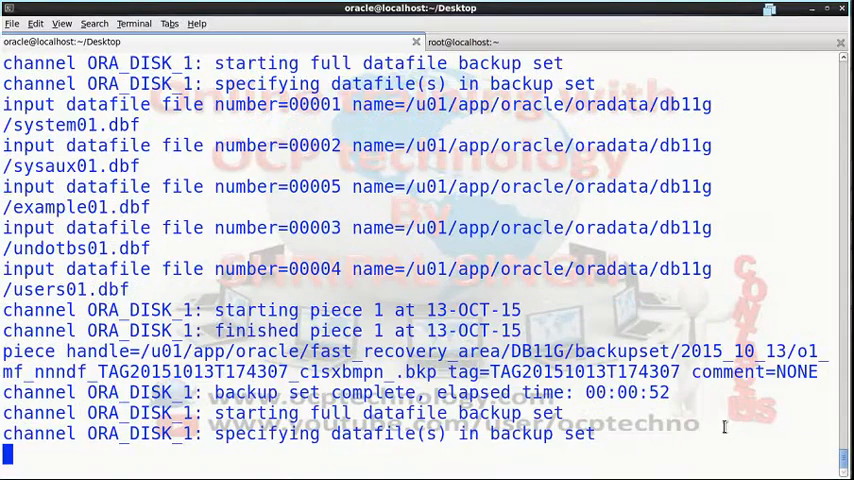
- Watch the datafile, control file and SPFILE sets finish and the archived log backup begin
scroll(down, 3)
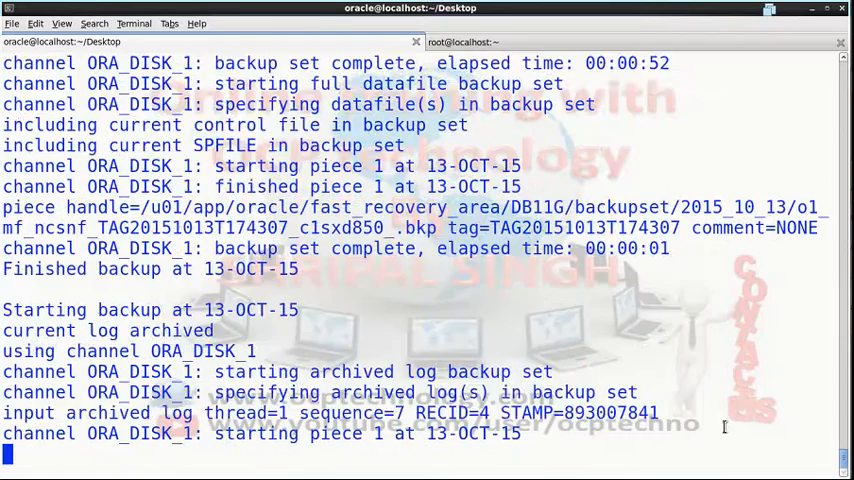